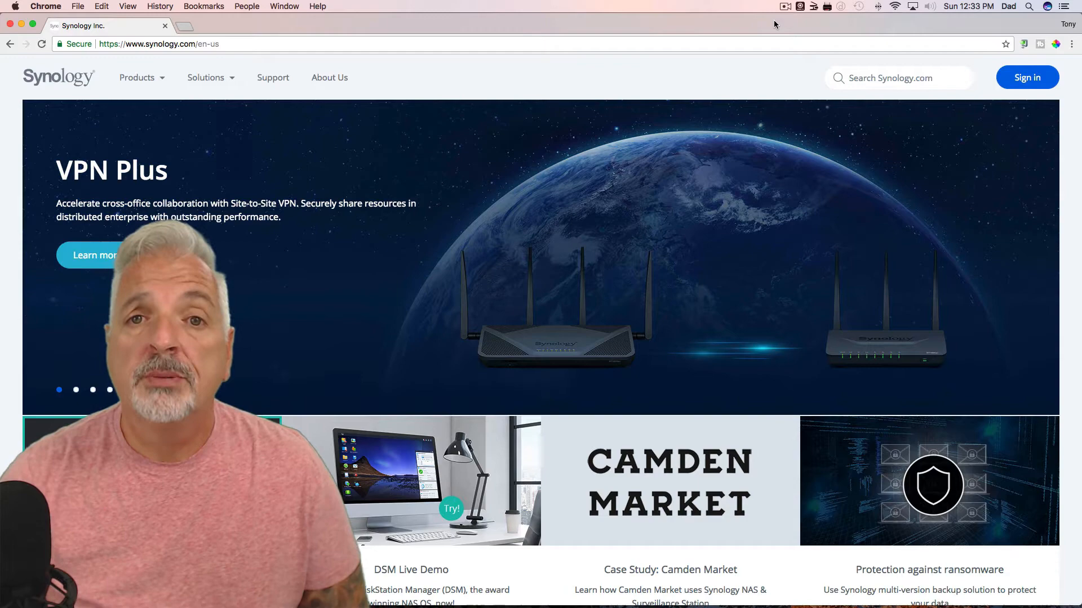
- Enter find.synology.com in the Chrome address bar to search the local network
click(206, 77)
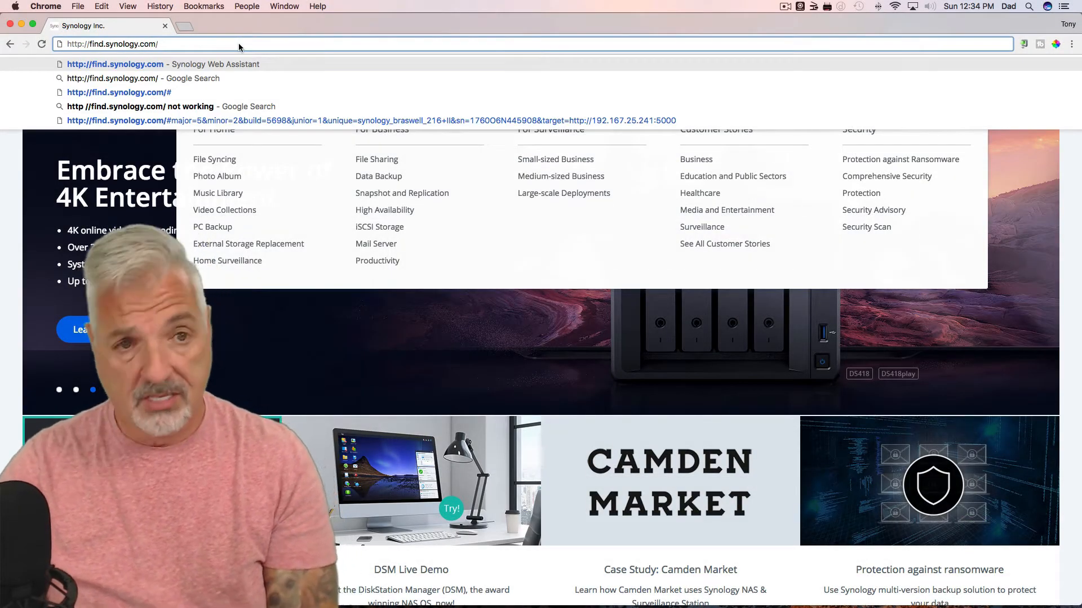
- Load find.synology.com and connect to the found DS216+II (Not installed)
click(118, 91)
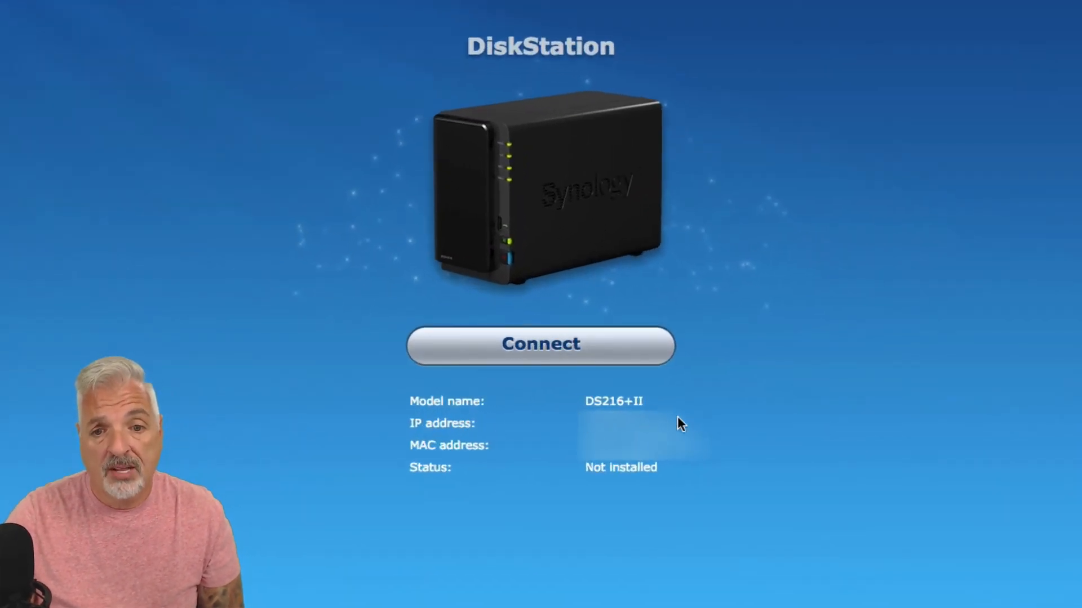
mouse_move(730, 495)
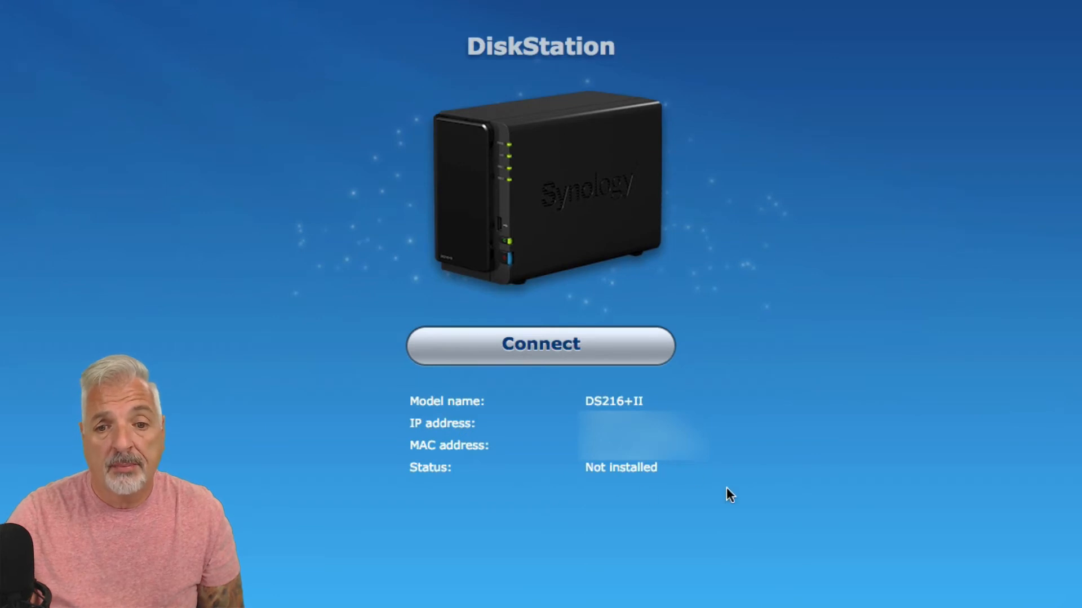
mouse_move(435, 486)
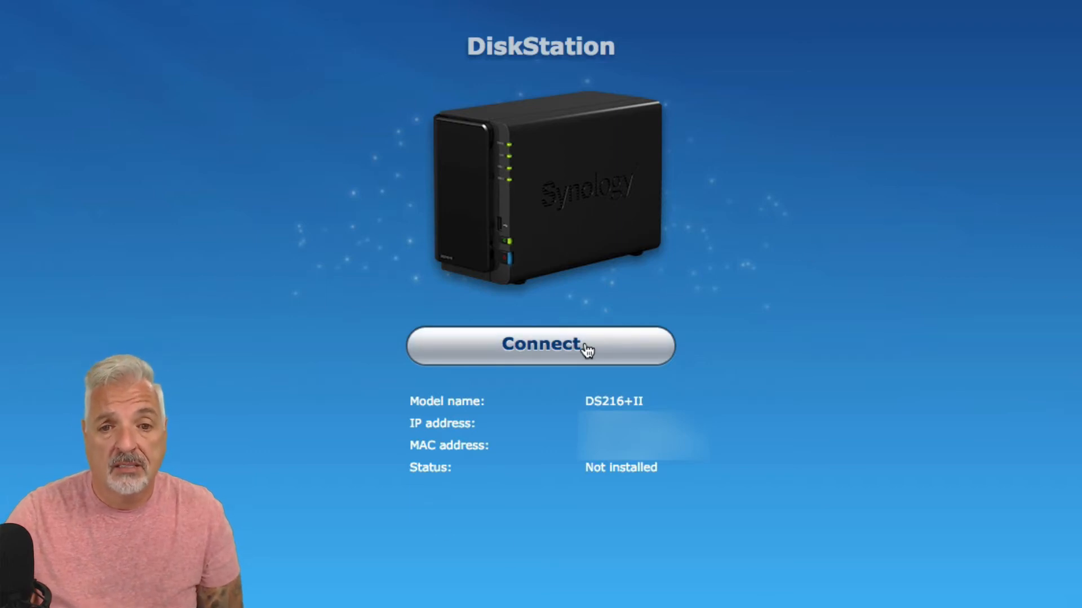
click(540, 345)
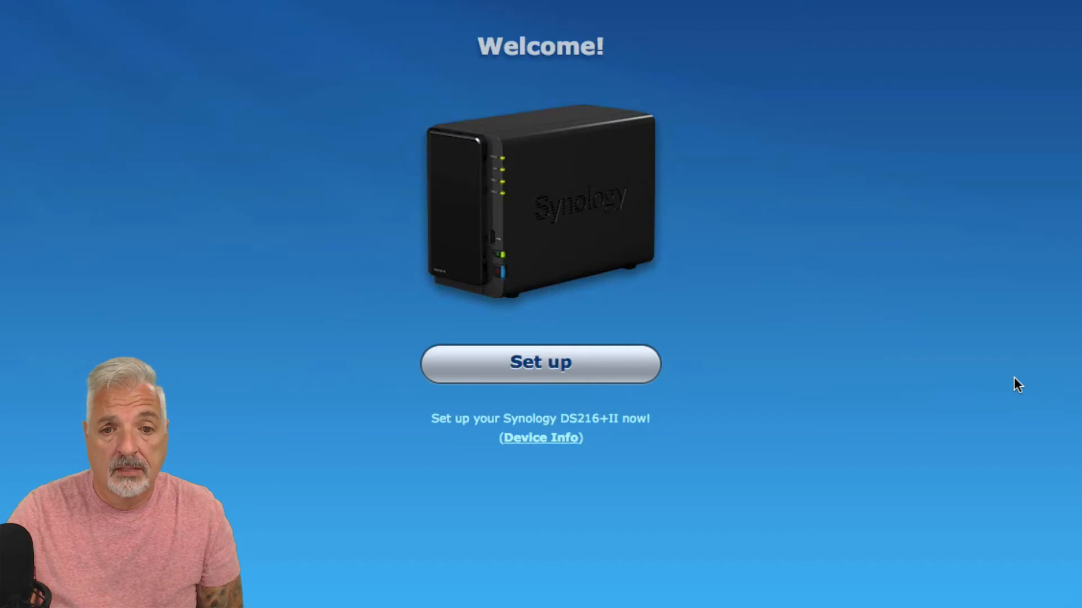
mouse_move(474, 411)
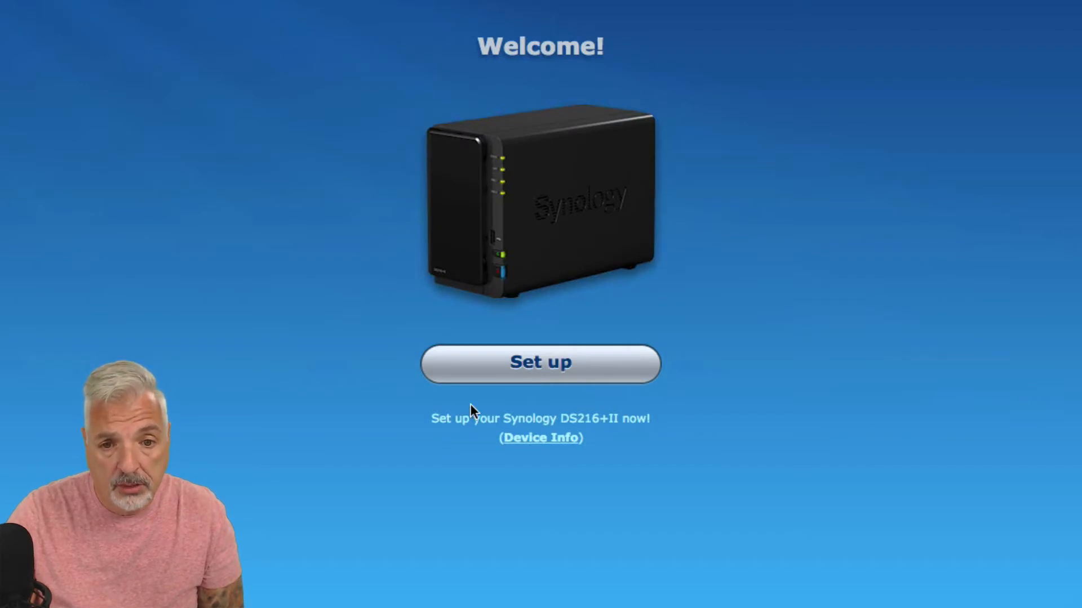
- Start DSM installation and acknowledge that all data on disks 1 and 2 will be removed
click(539, 362)
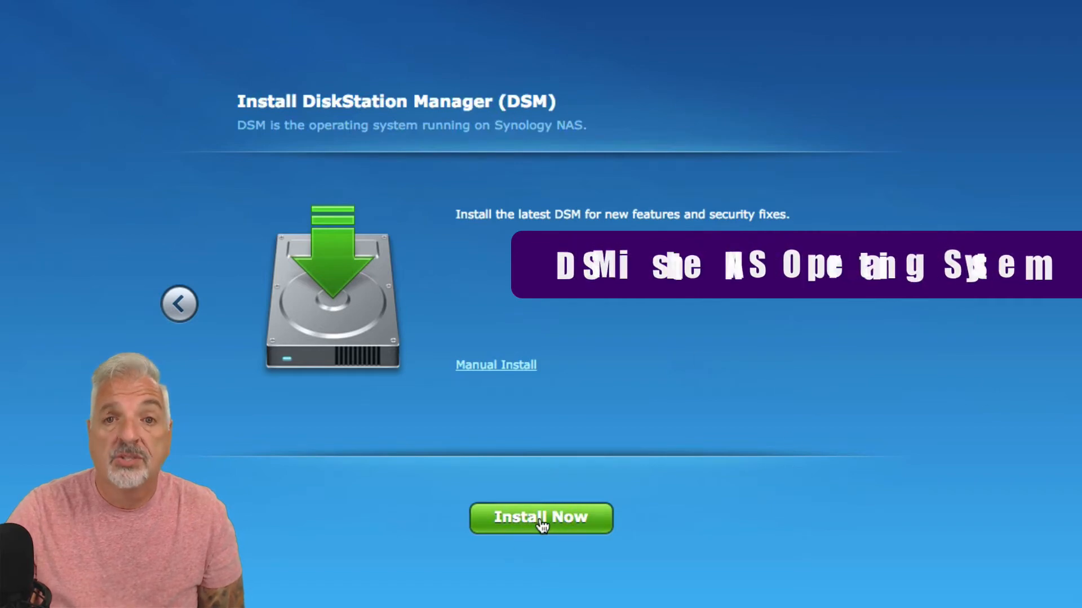
click(541, 518)
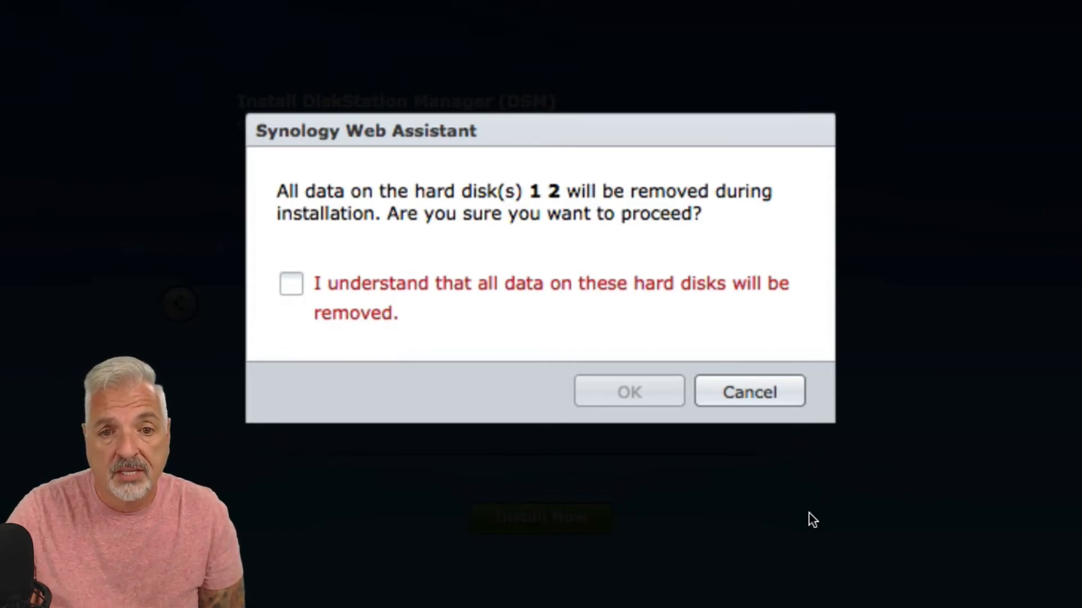
mouse_move(392, 261)
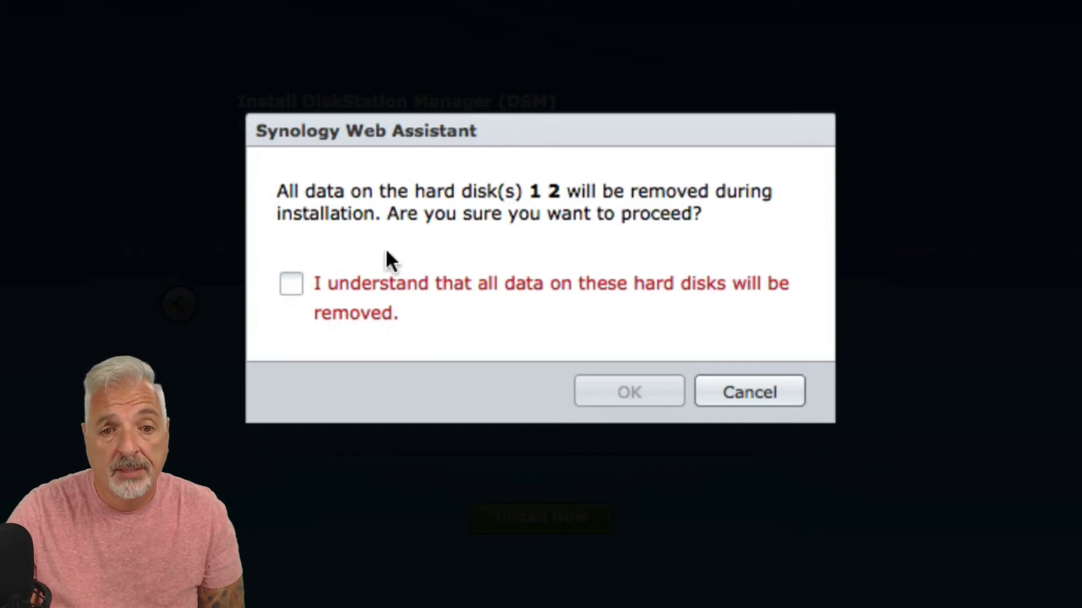
click(291, 283)
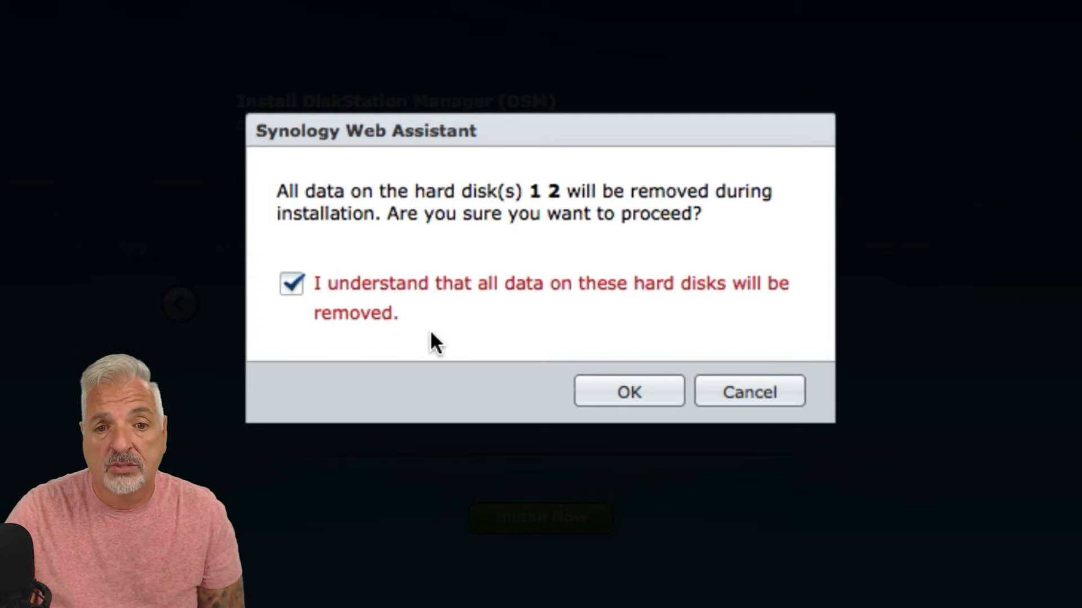
mouse_move(627, 391)
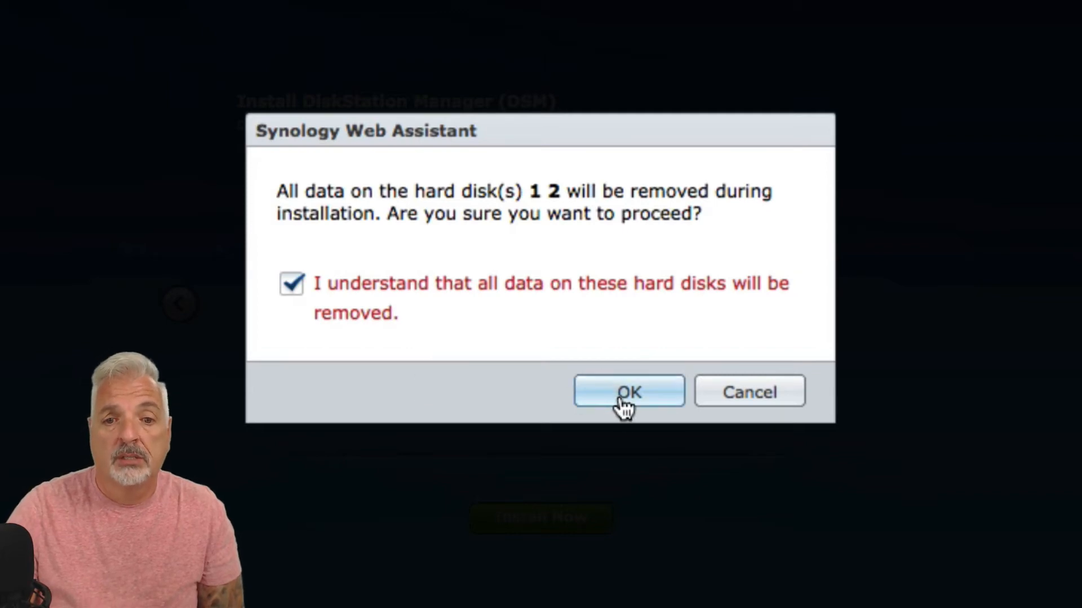
- Confirm the disk wipe so DiskStation Manager begins installing
click(627, 391)
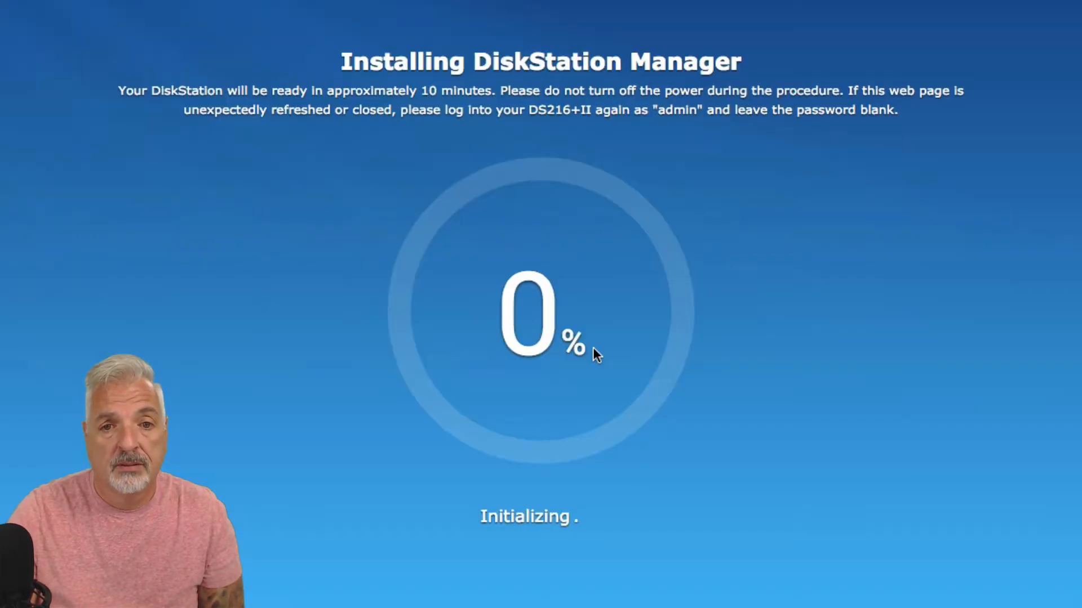
mouse_move(830, 398)
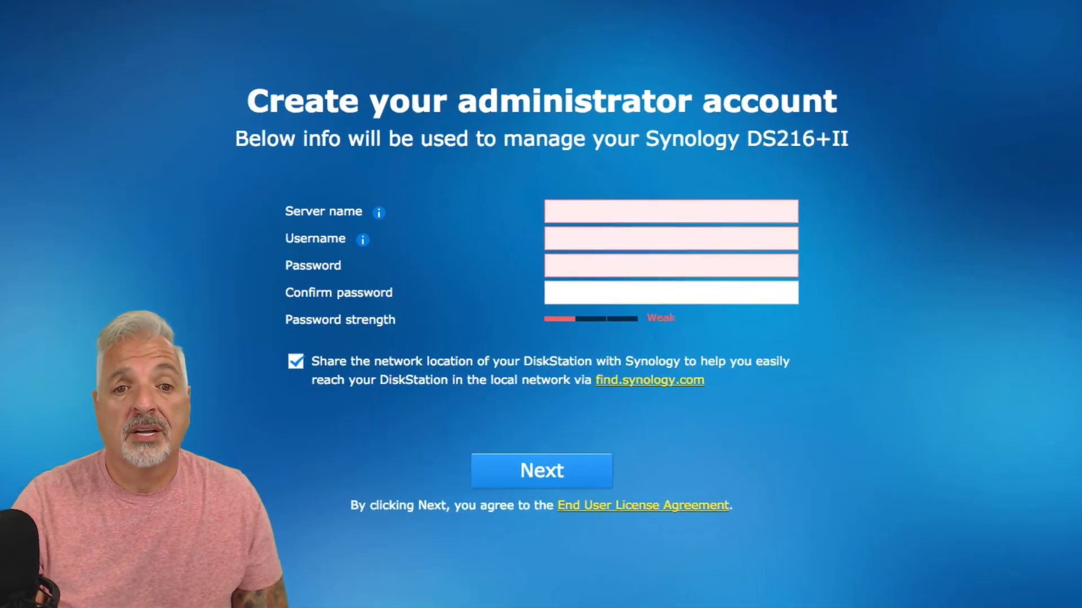
- Create the administrator account for server HomeNAS with credentials, without sharing network location
click(542, 471)
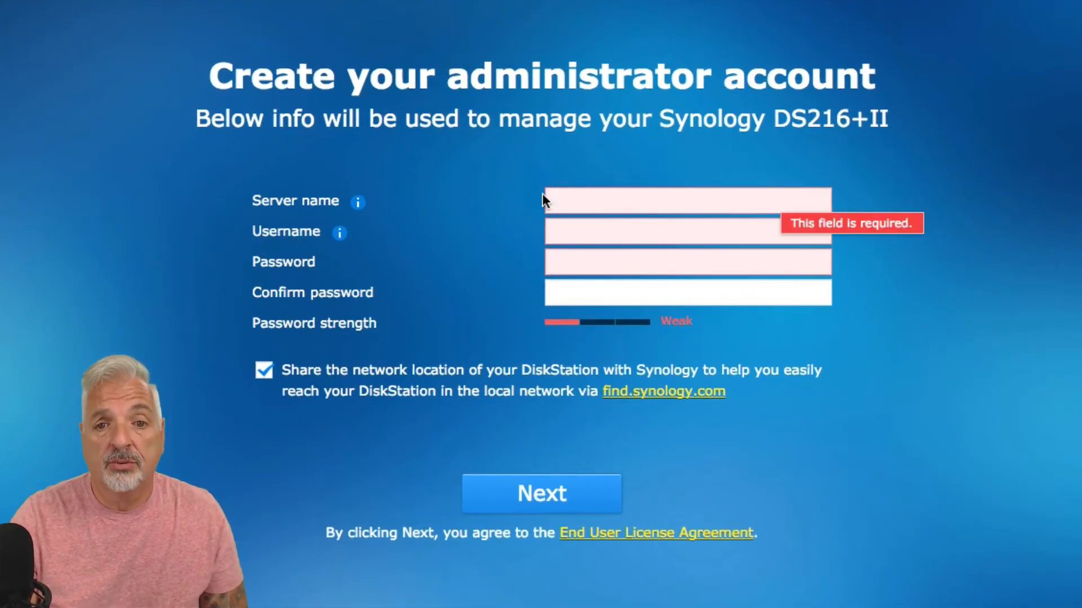
click(687, 201)
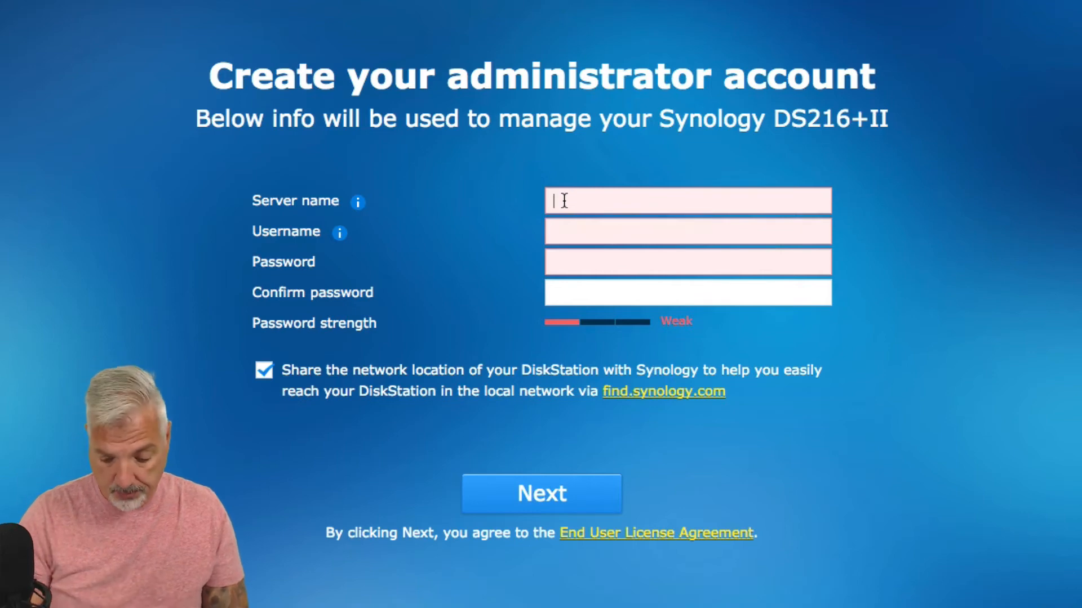
text(Home)
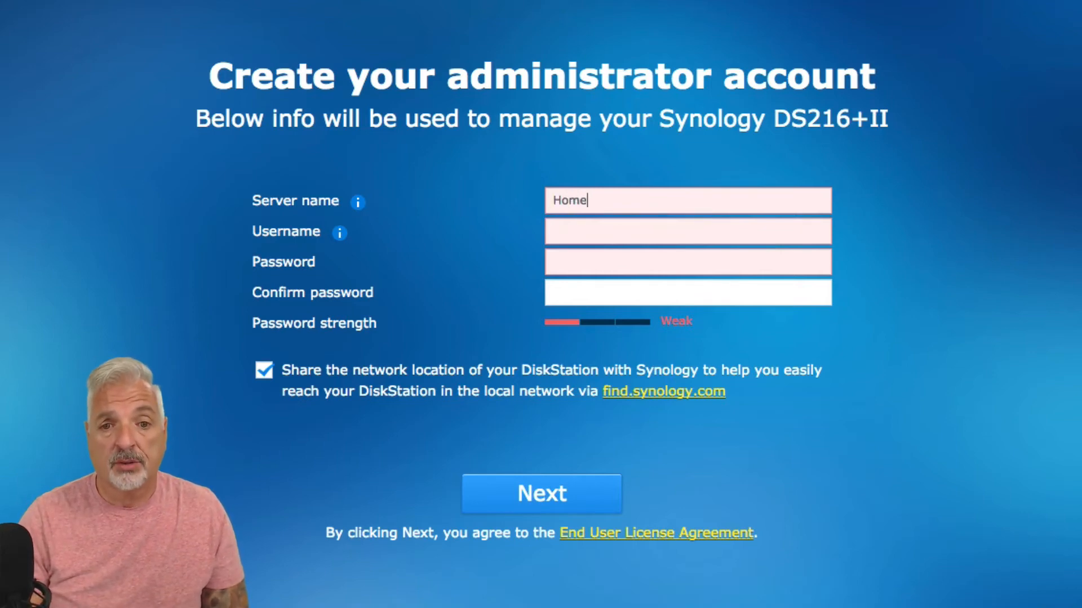
text(NA)
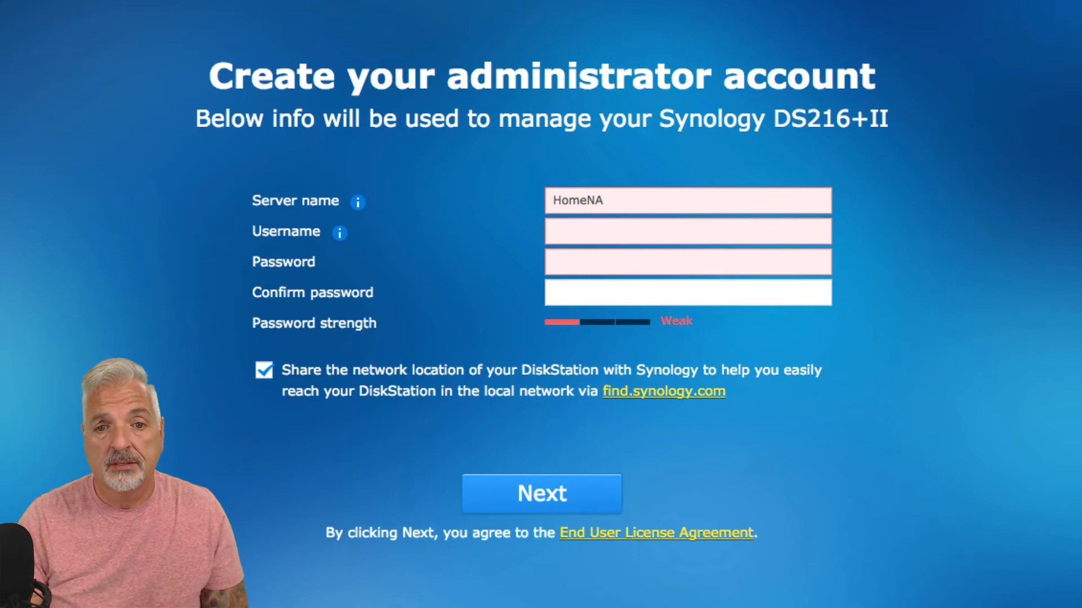
text(S)
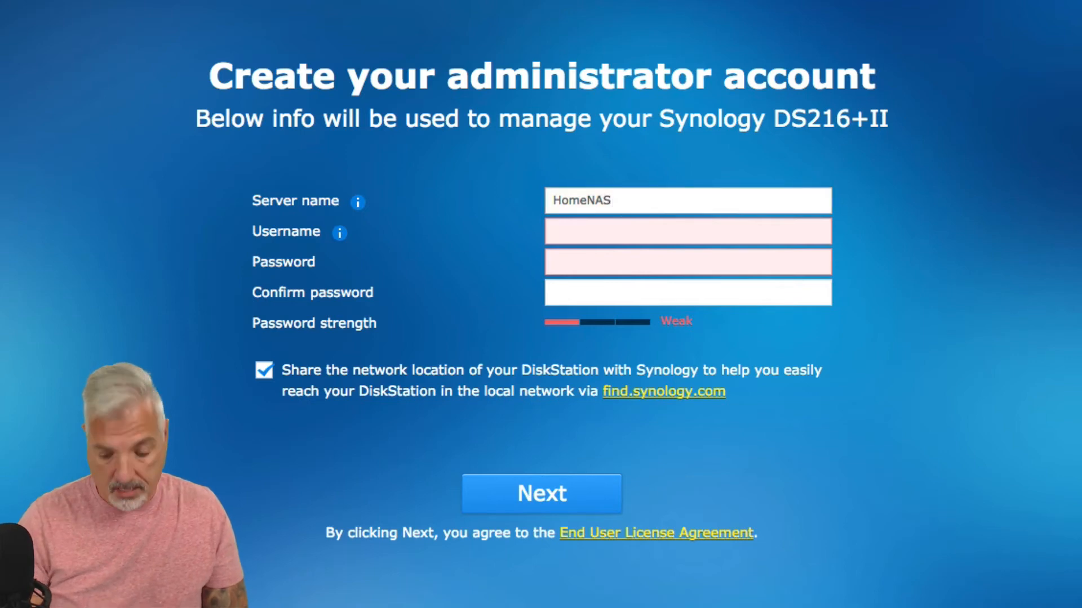
click(687, 233)
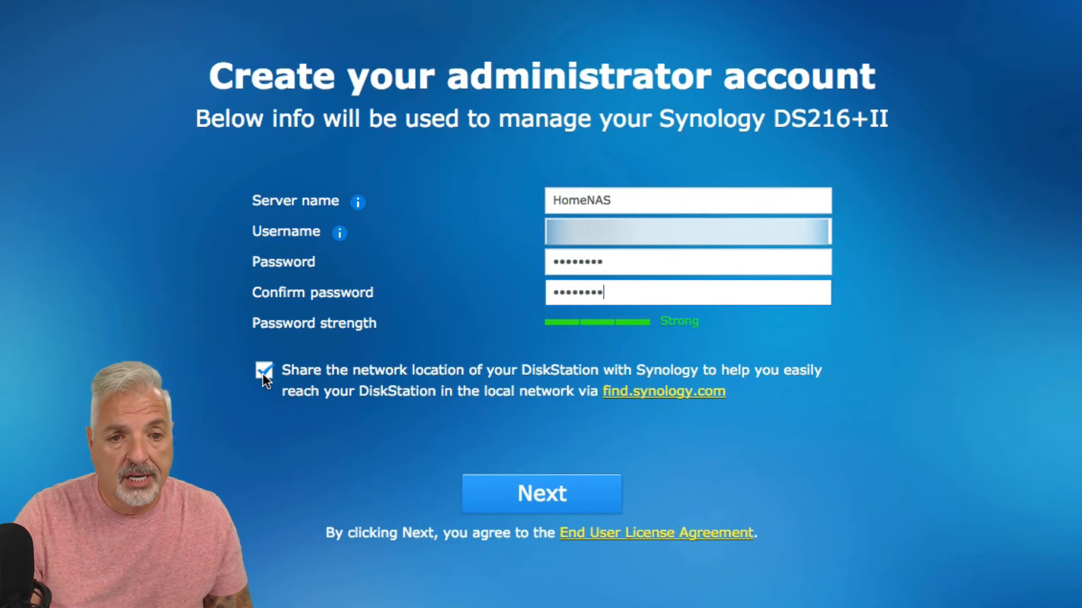
click(264, 370)
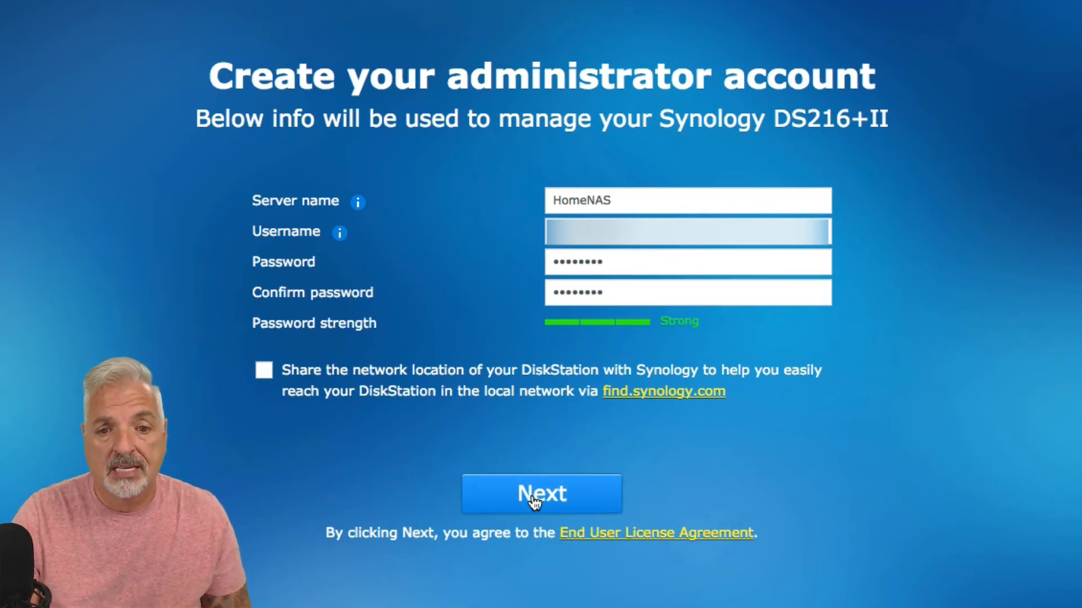
click(541, 493)
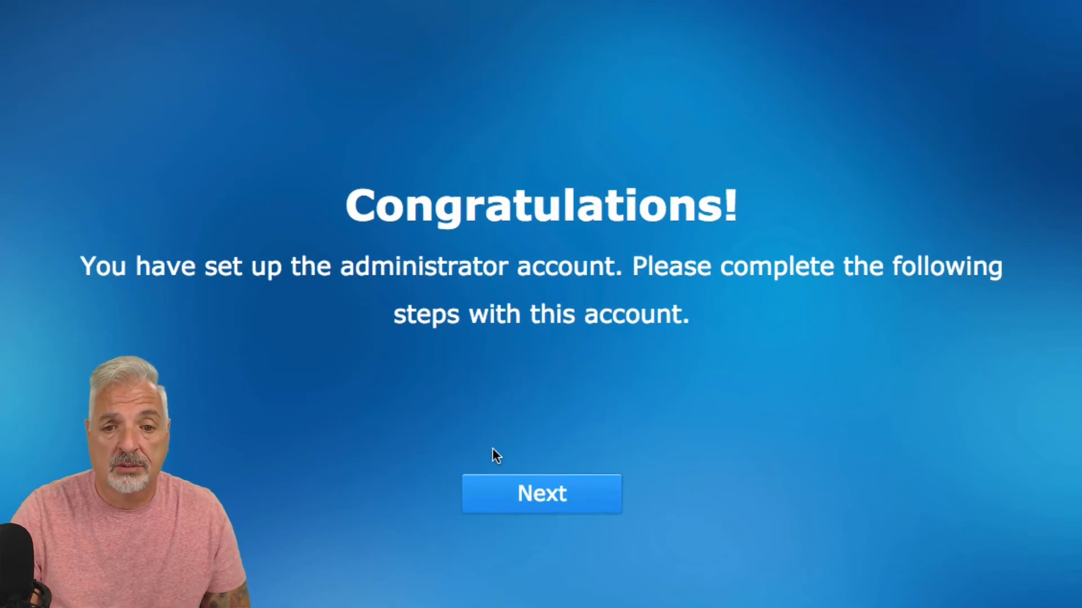
- Set DSM to install the latest version automatically on a Tue/Sat schedule, keeping S.M.A.R.T. checks
click(542, 493)
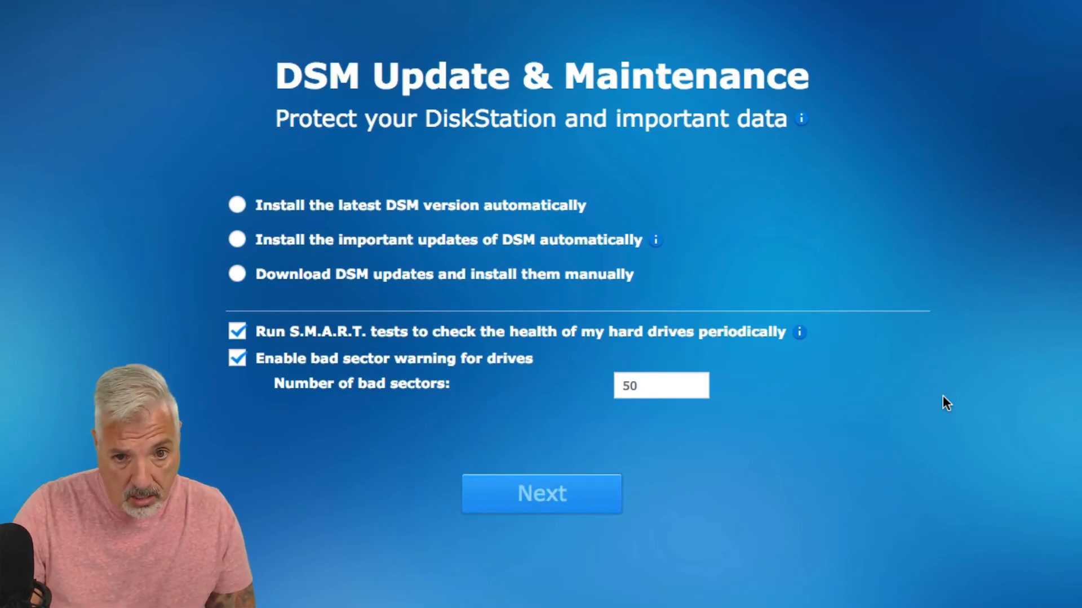
mouse_move(237, 205)
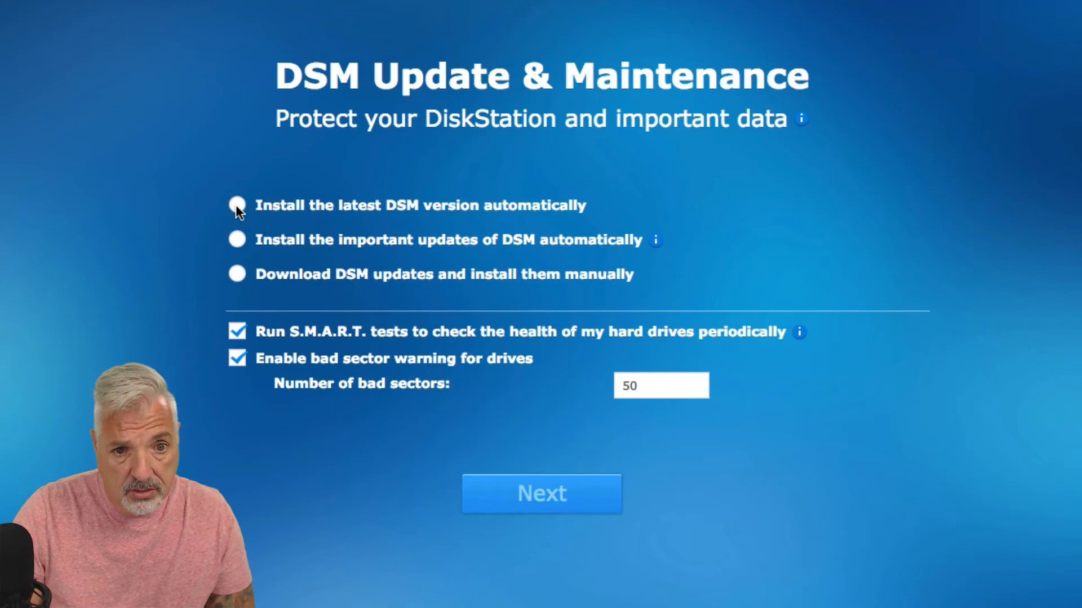
click(237, 205)
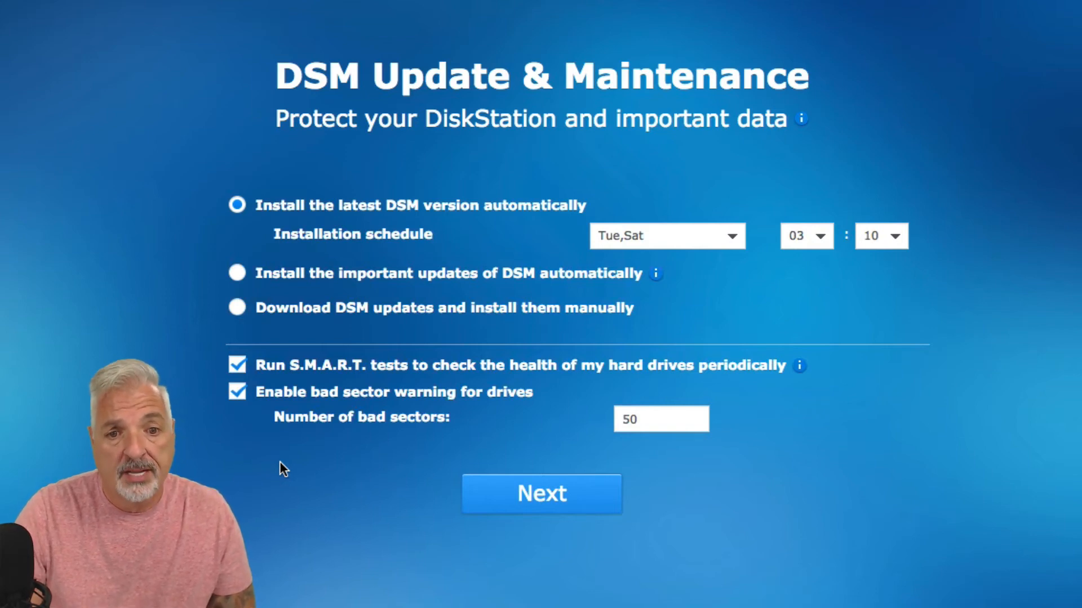
mouse_move(600, 484)
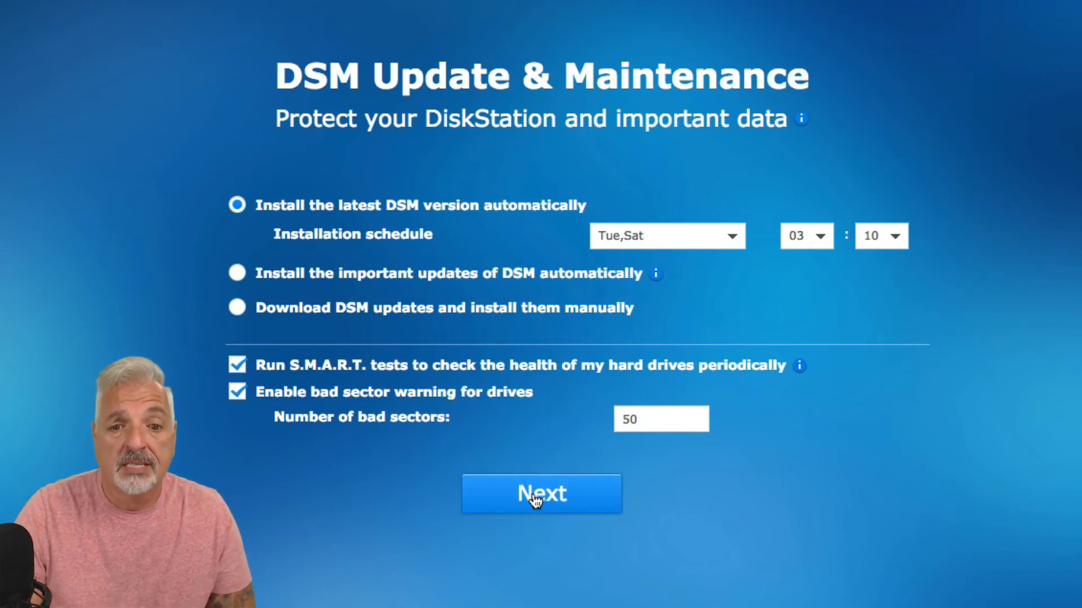
click(540, 494)
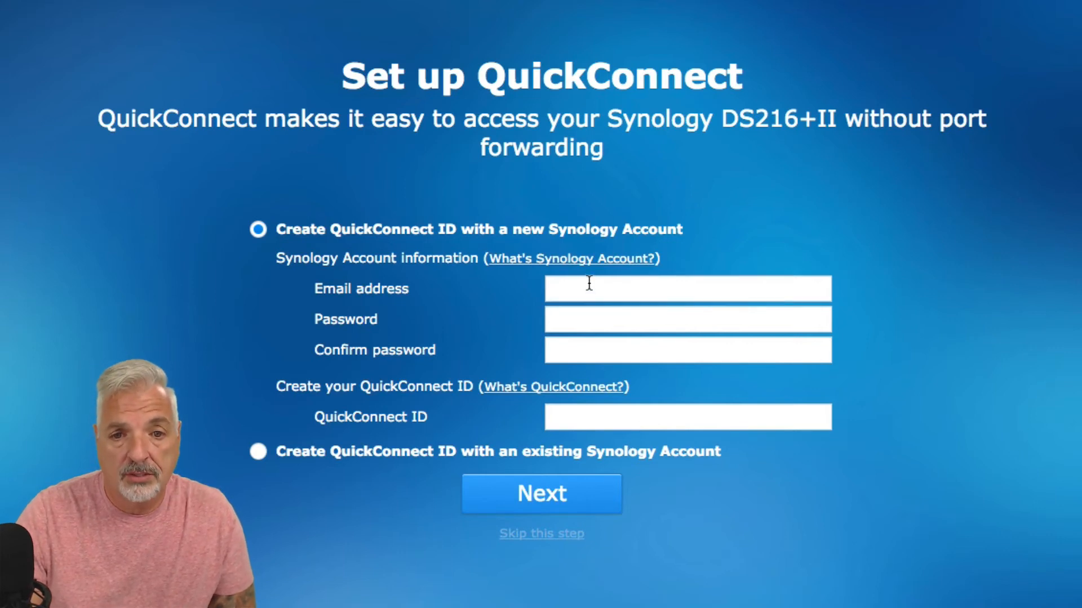
- Fill in email, password and QuickConnect ID for a new Synology Account
click(686, 288)
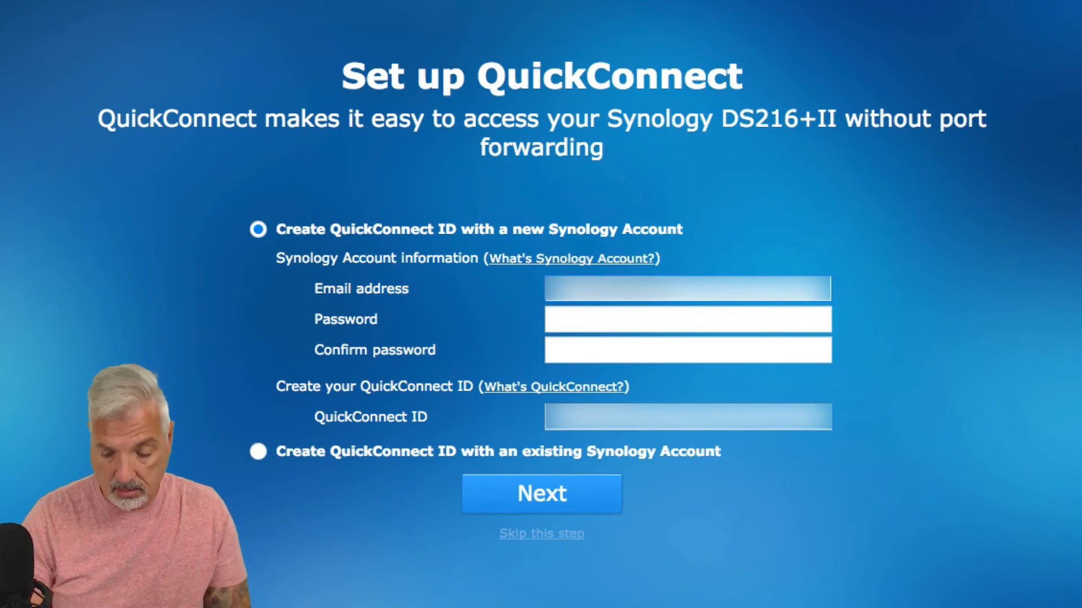
text(•)
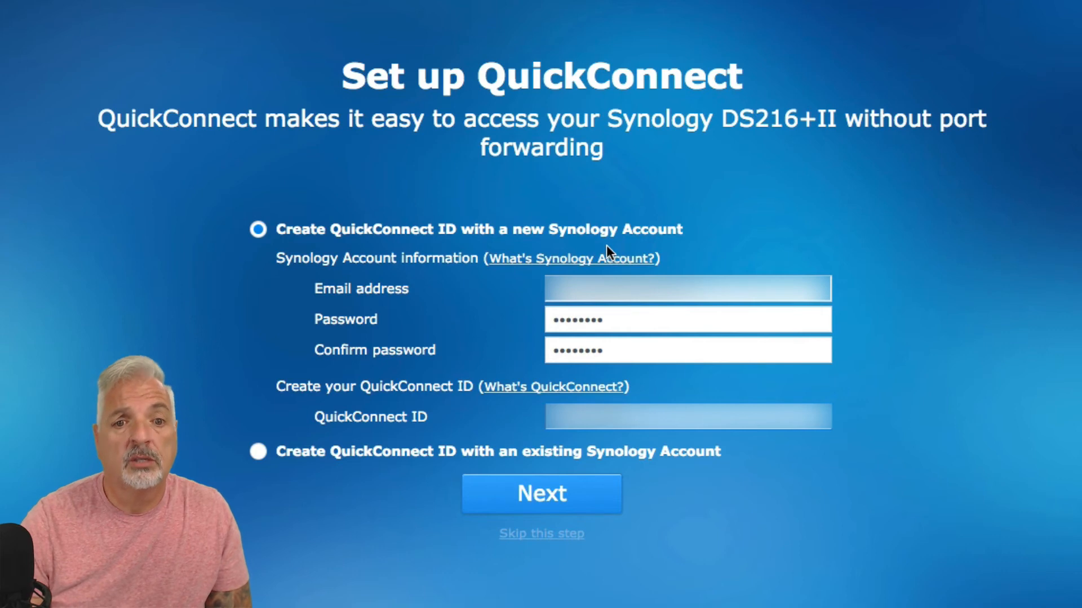
mouse_move(689, 259)
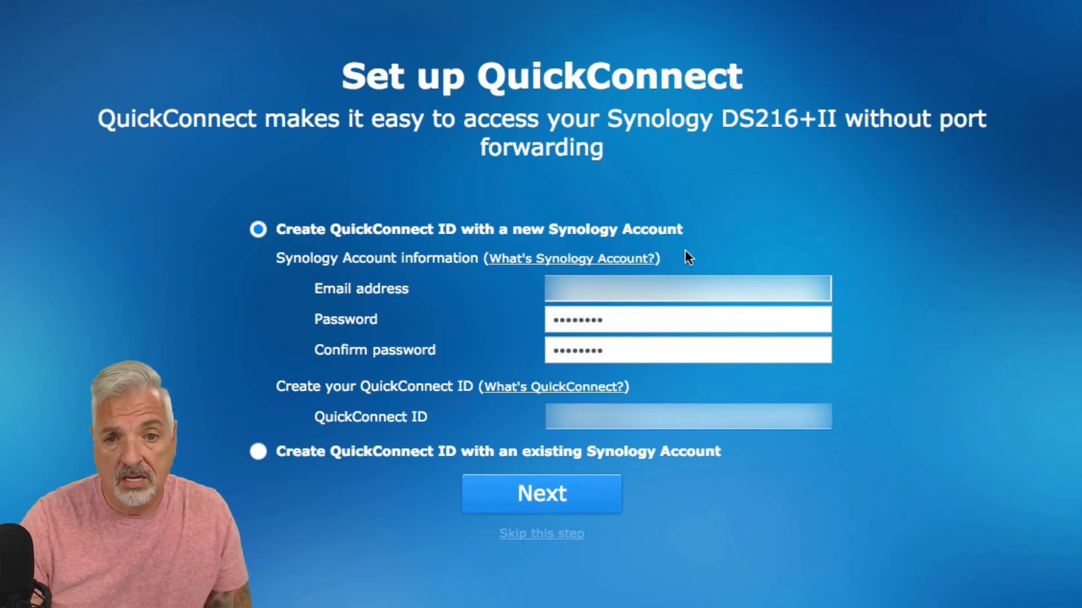
mouse_move(876, 335)
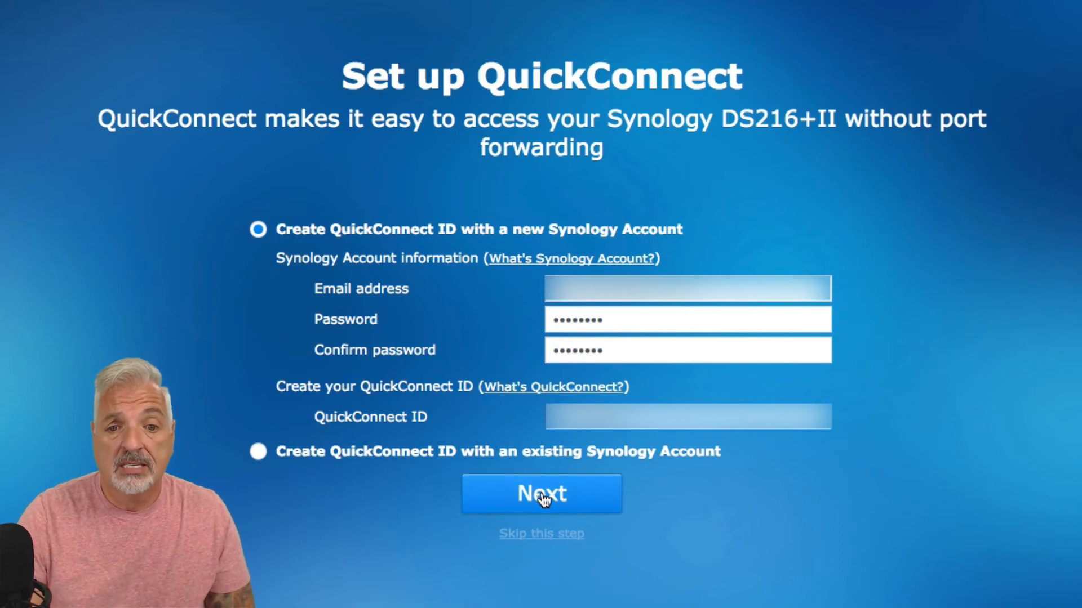
- Create the account, get the QuickConnect.to address and continue to recommended packages
click(540, 494)
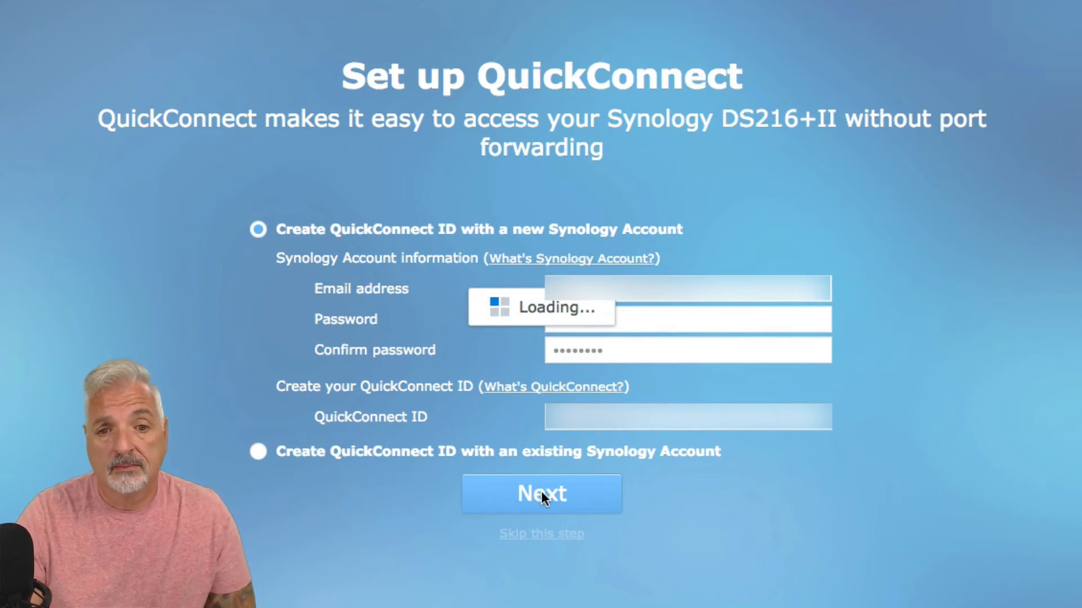
click(541, 494)
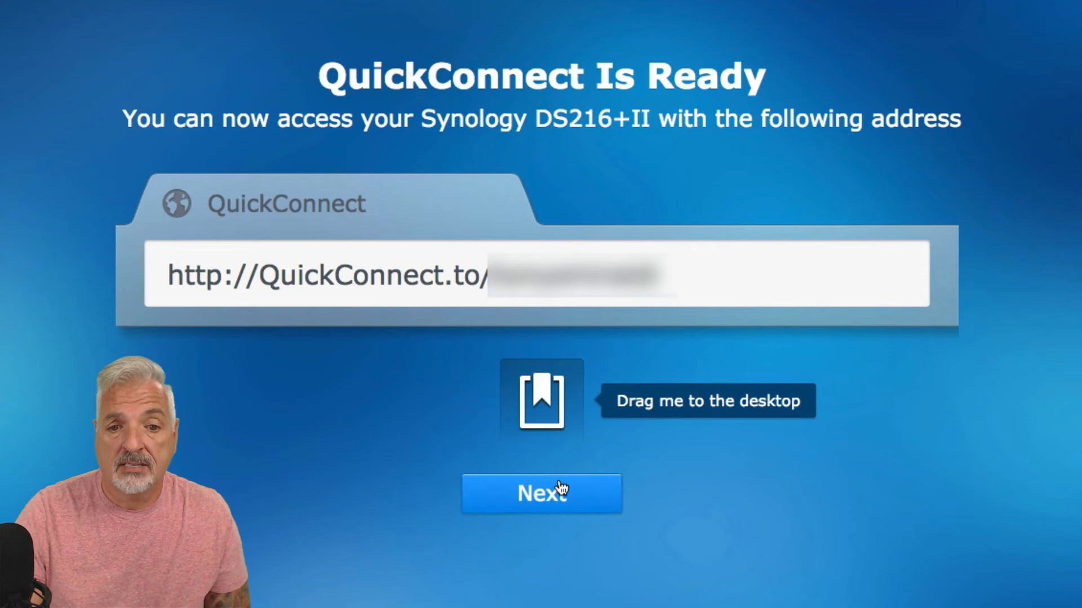
click(542, 494)
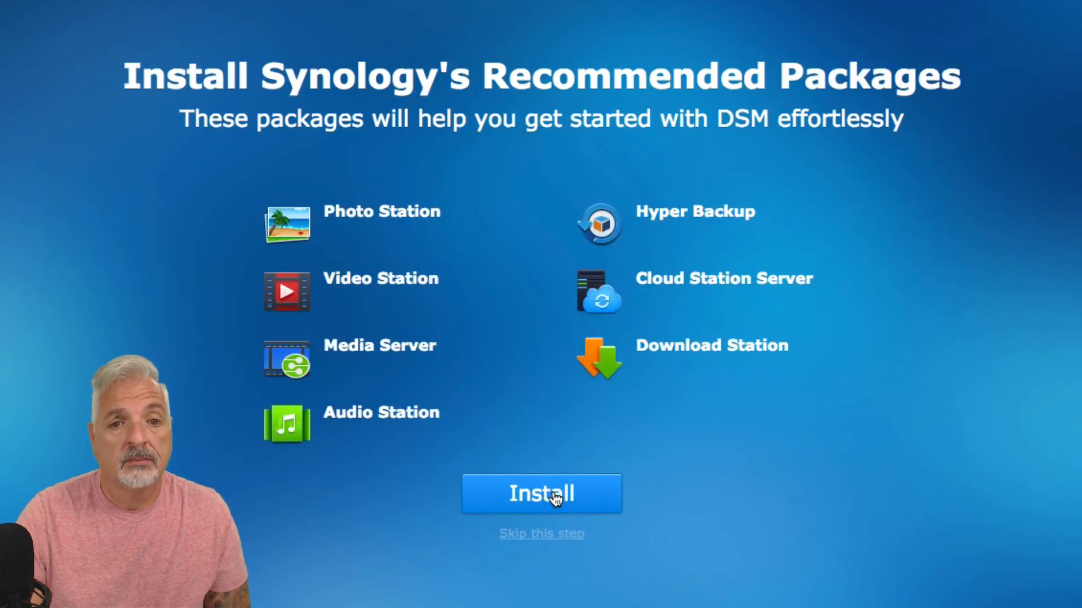
mouse_move(938, 481)
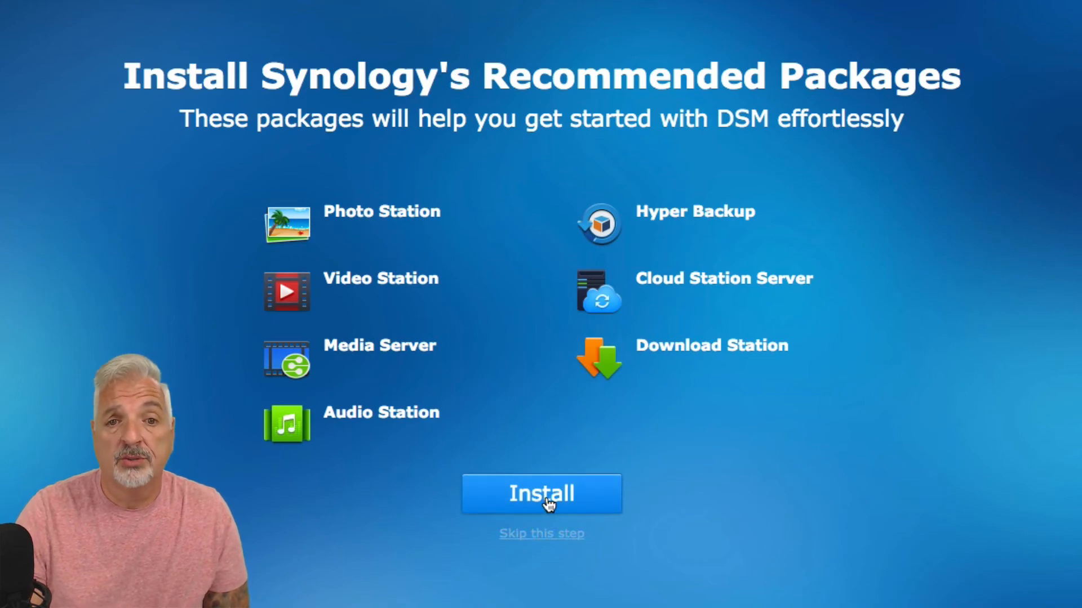
- Agree to the Package Center terms and install the recommended packages
click(541, 494)
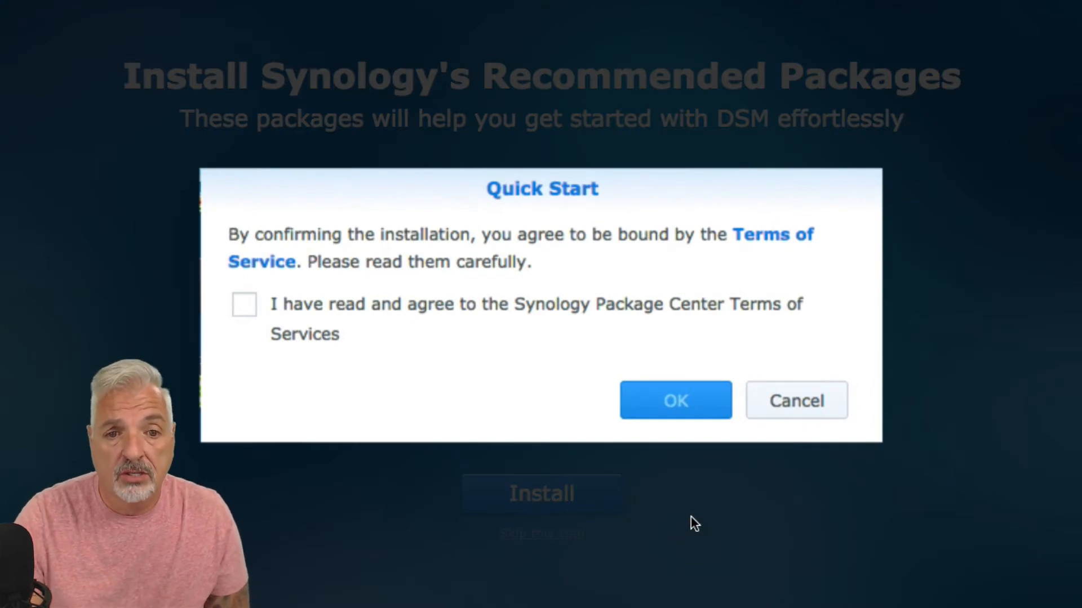
mouse_move(348, 331)
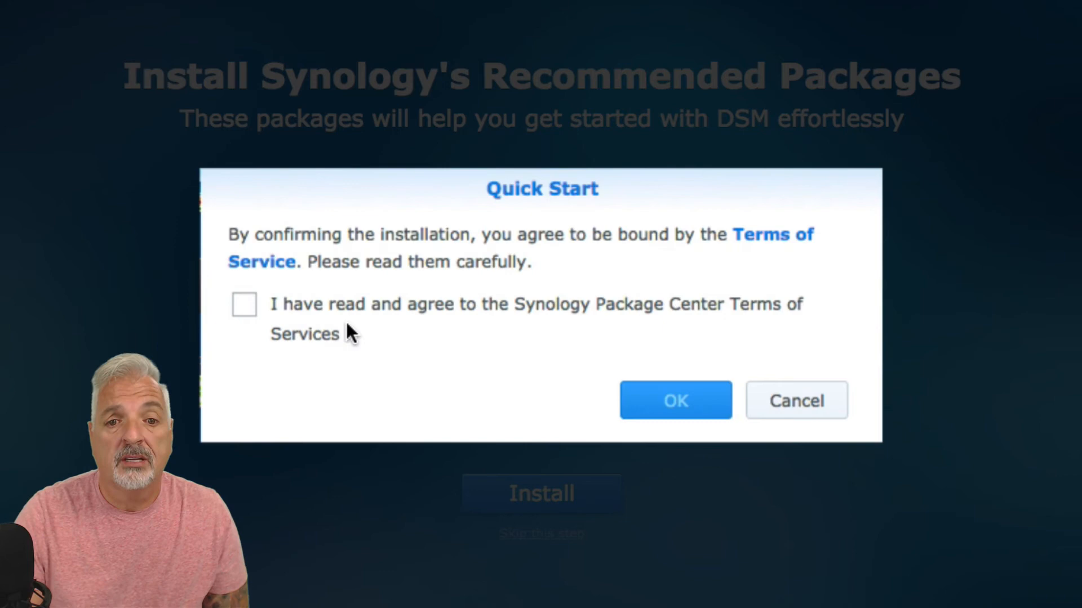
click(243, 304)
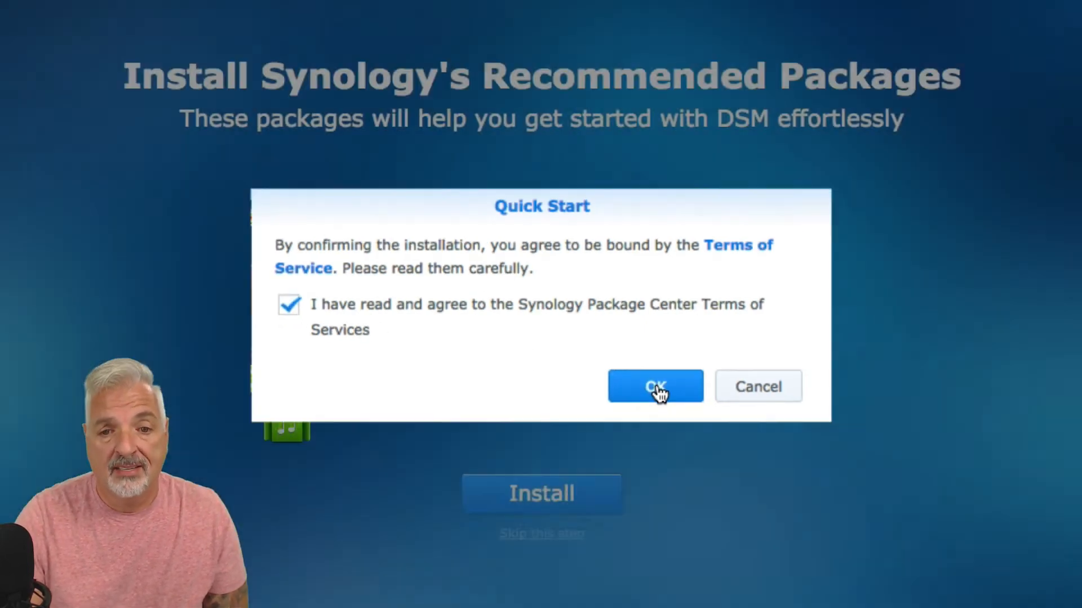
click(655, 385)
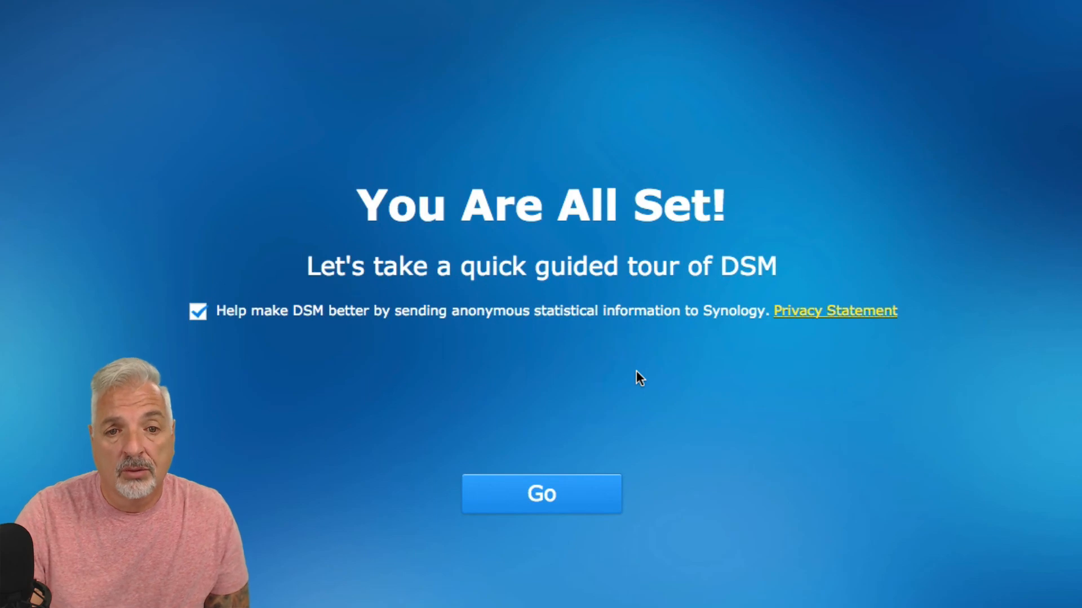
mouse_move(680, 388)
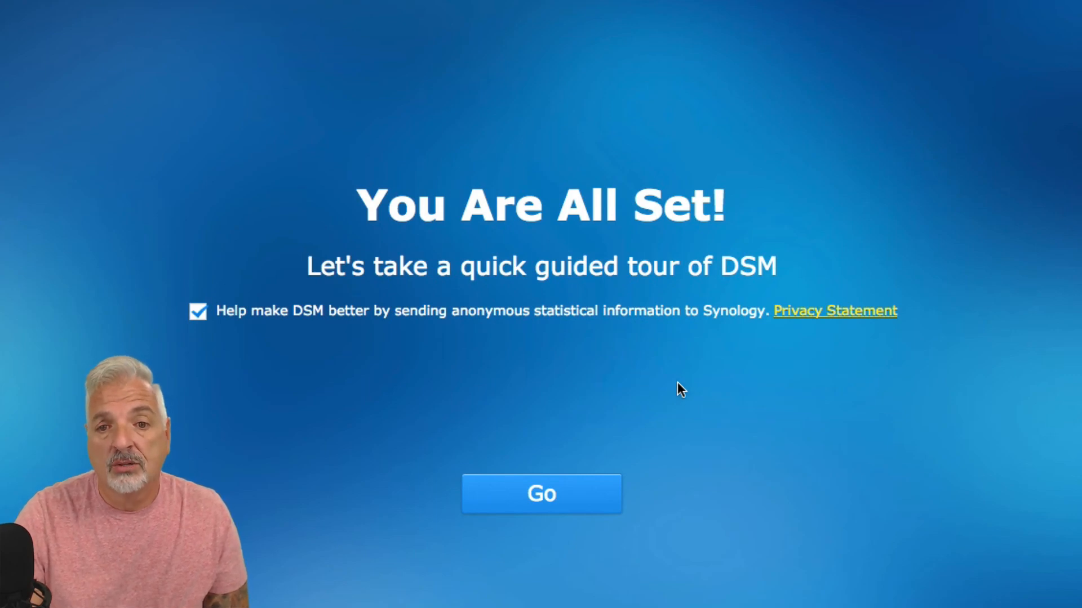
mouse_move(207, 338)
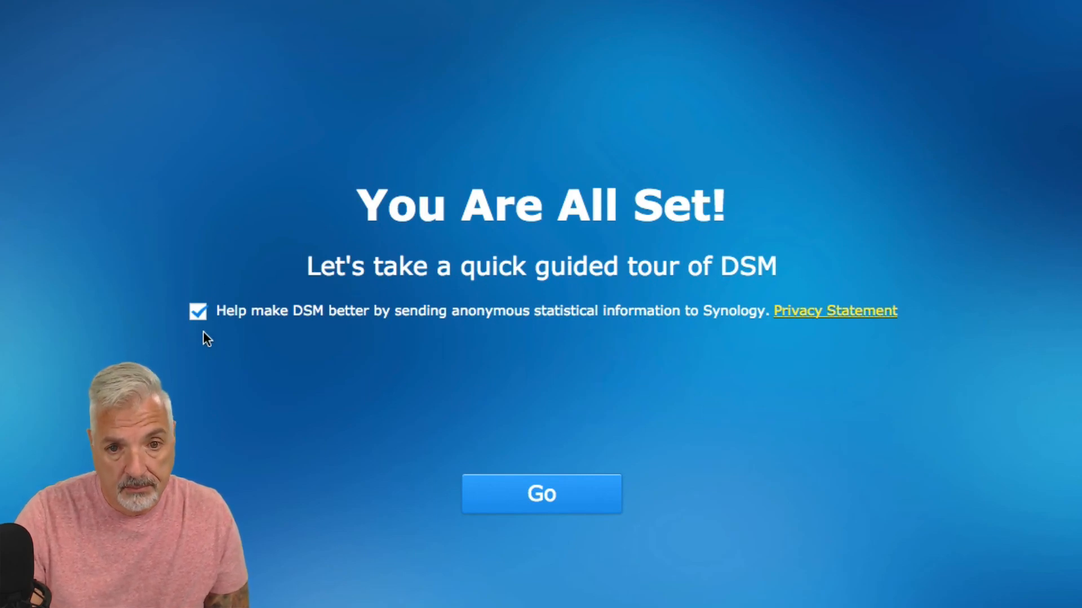
mouse_move(998, 451)
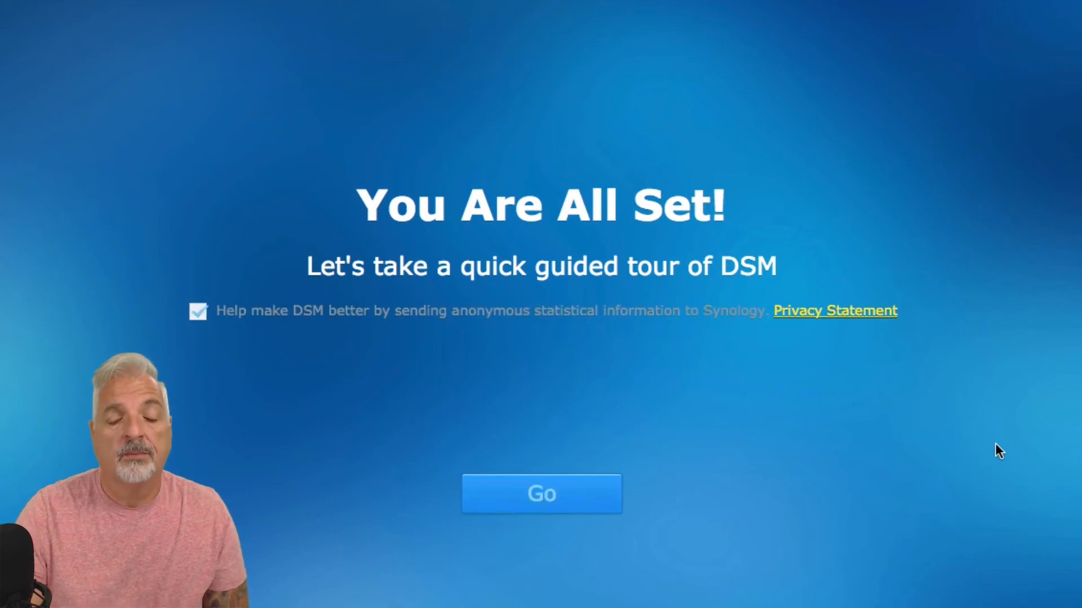
- Leave statistics sharing ticked and go to the DSM desktop guided tour
click(541, 493)
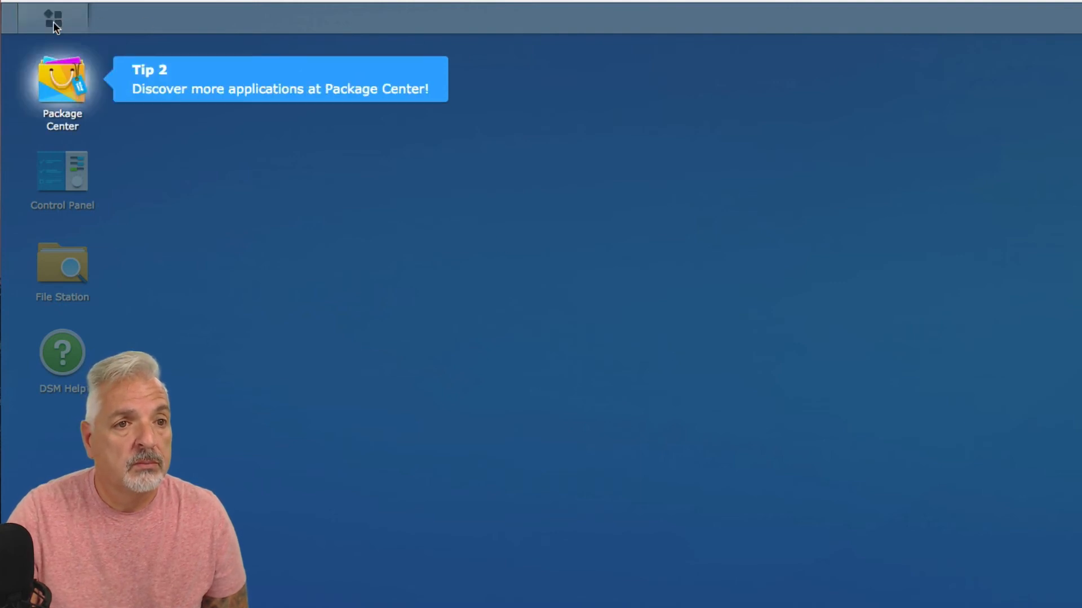
mouse_move(152, 109)
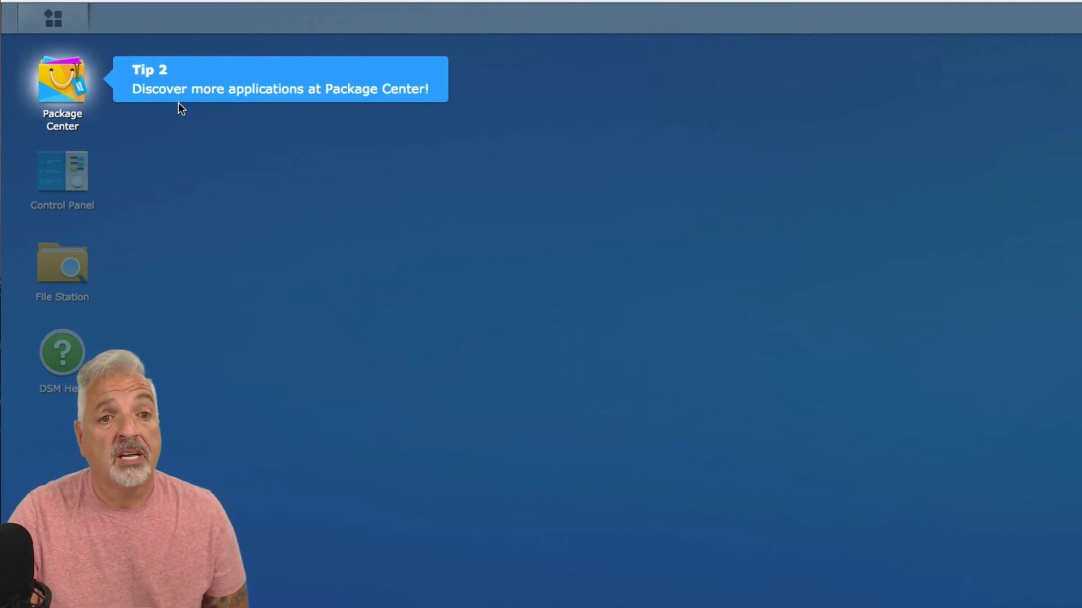
mouse_move(168, 108)
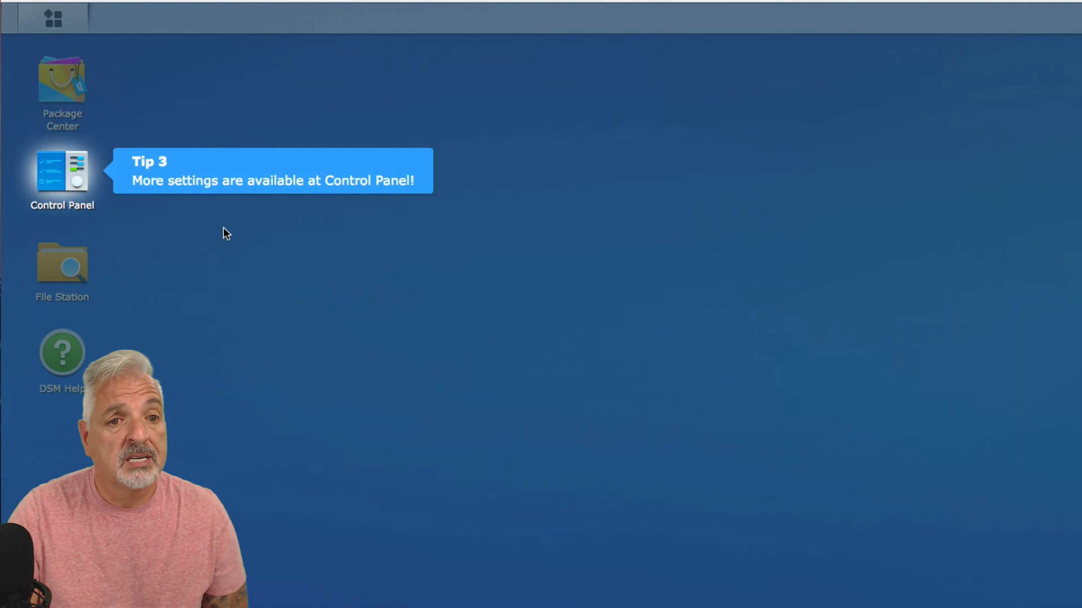
mouse_move(305, 222)
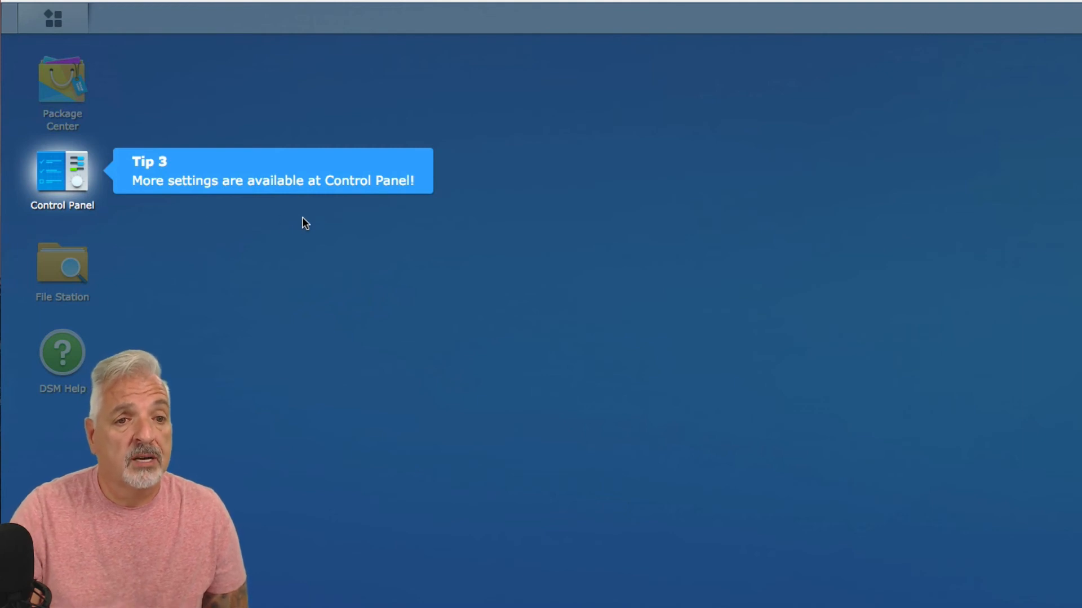
mouse_move(250, 229)
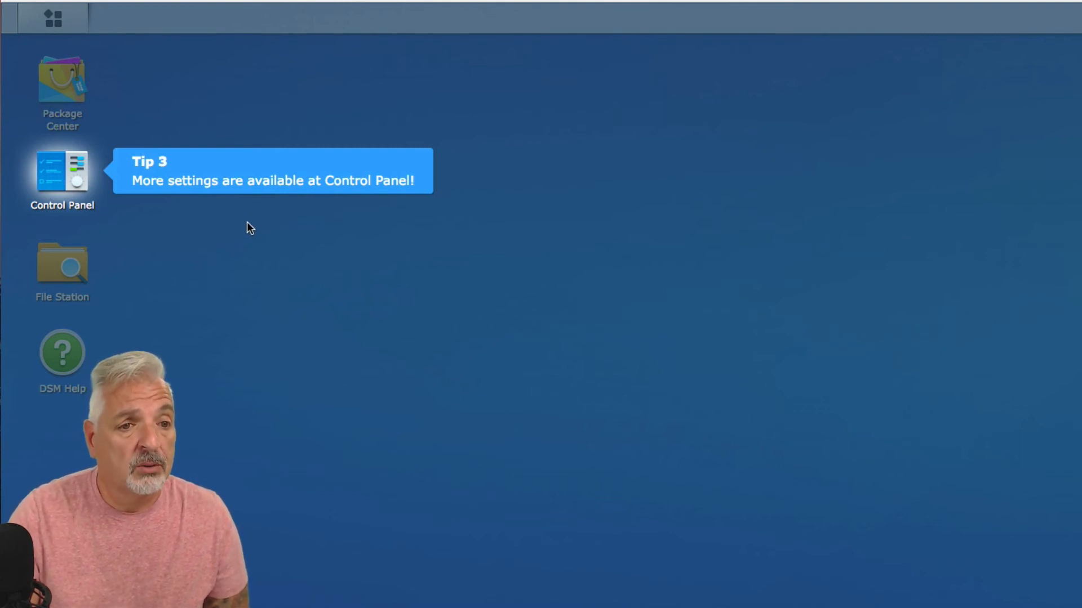
- Advance through the desktop tour tips and confirm OK on the DSM Help auto-launch notice
double_click(62, 352)
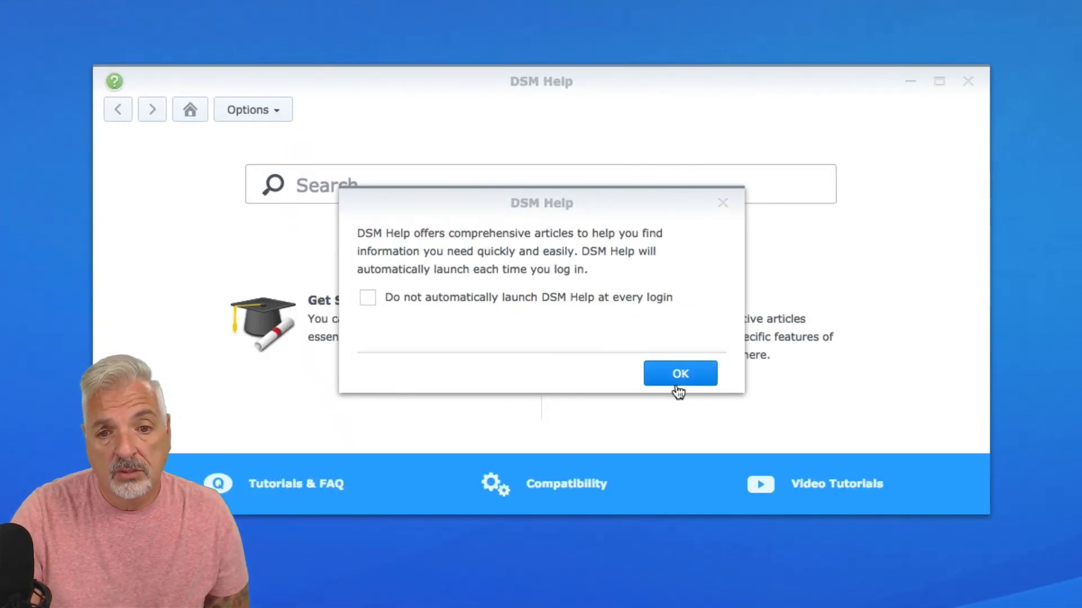
click(679, 373)
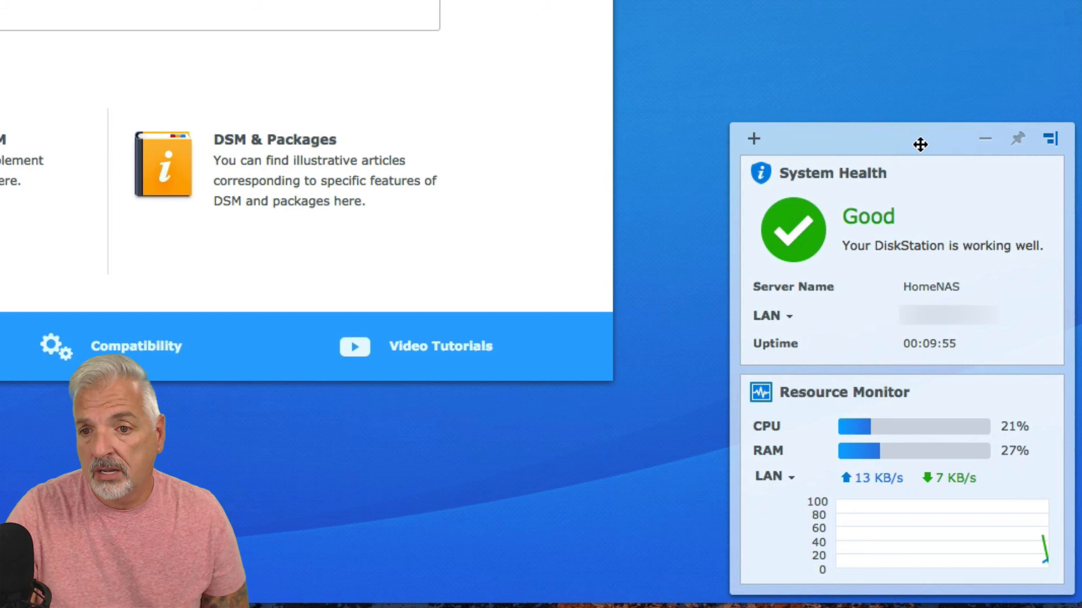
mouse_move(1002, 173)
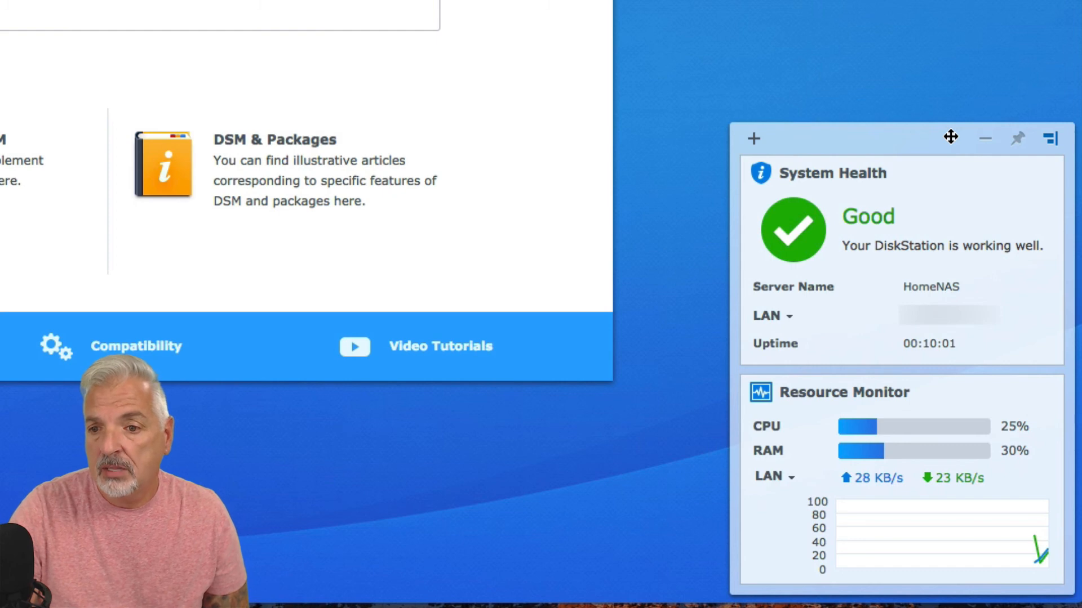
mouse_move(929, 190)
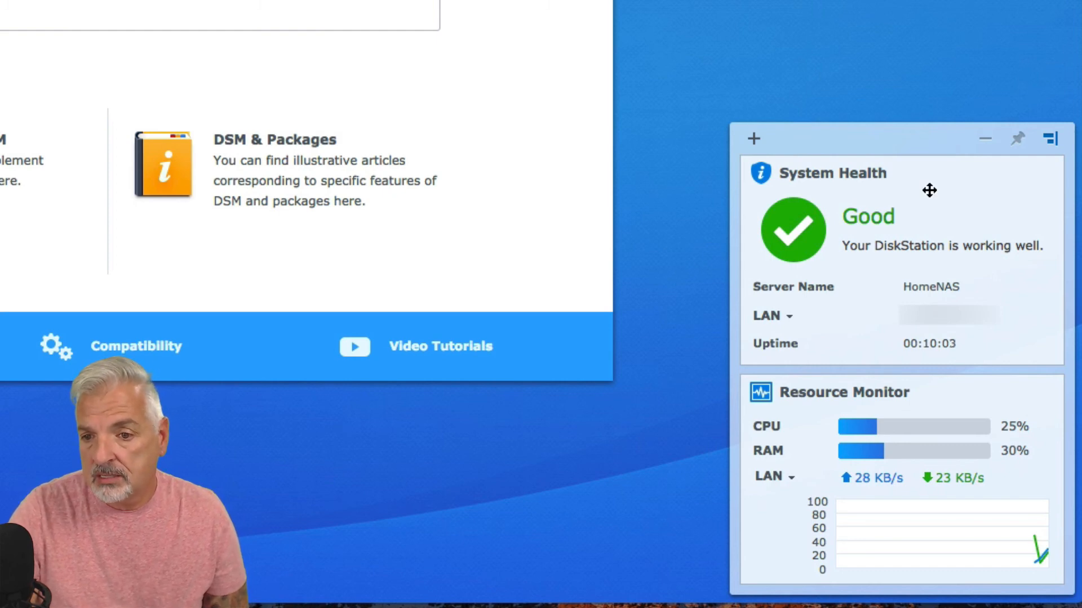
mouse_move(774, 526)
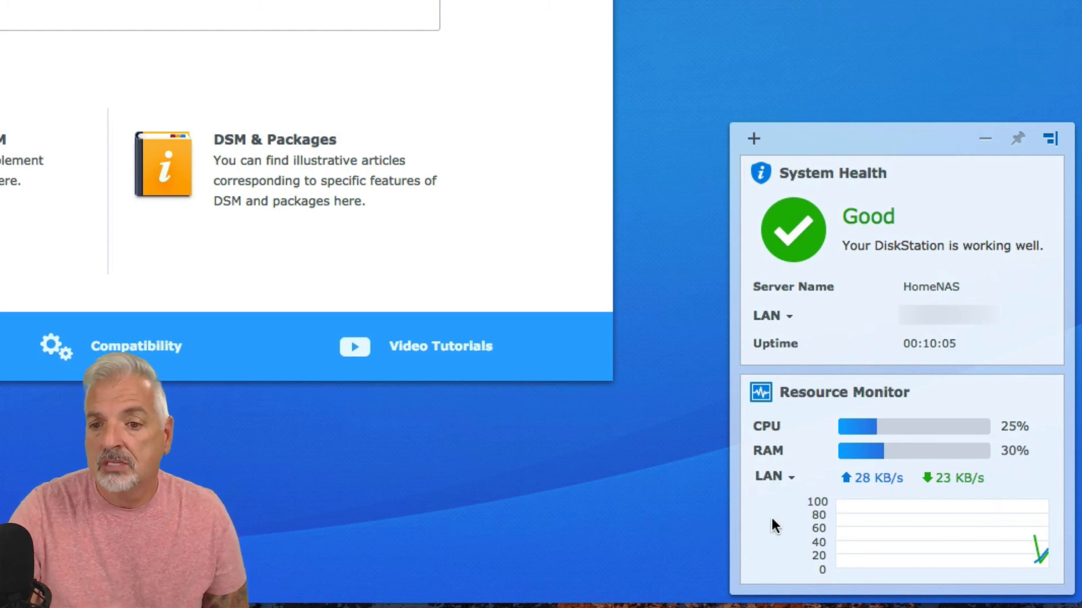